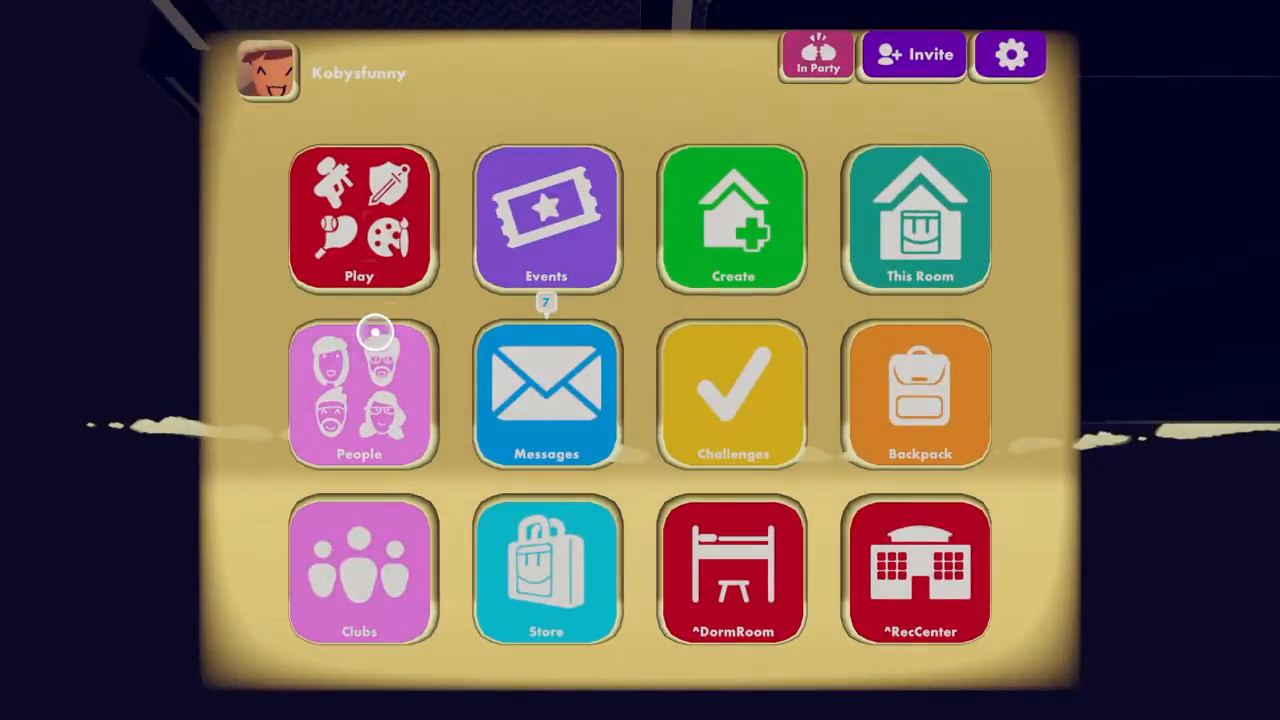
# Step: Open the Play room browser from the watch menu
pyautogui.click(358, 218)
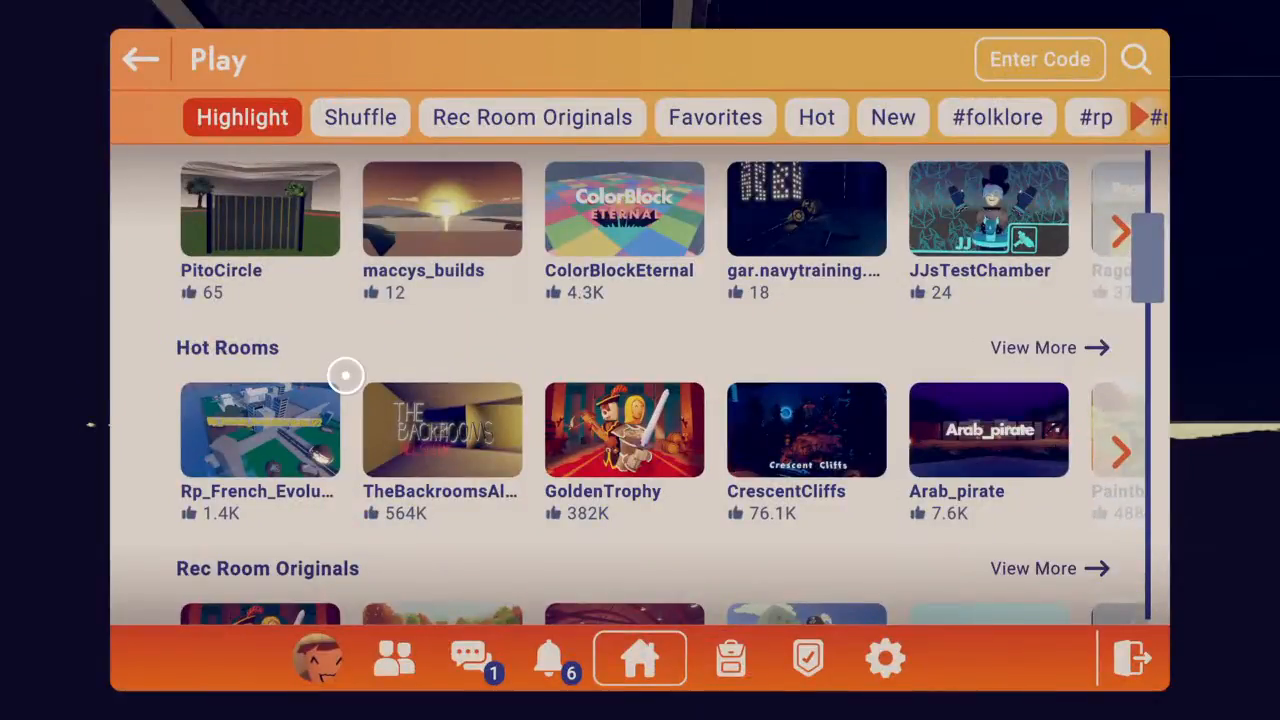
pyautogui.moveTo(757, 290)
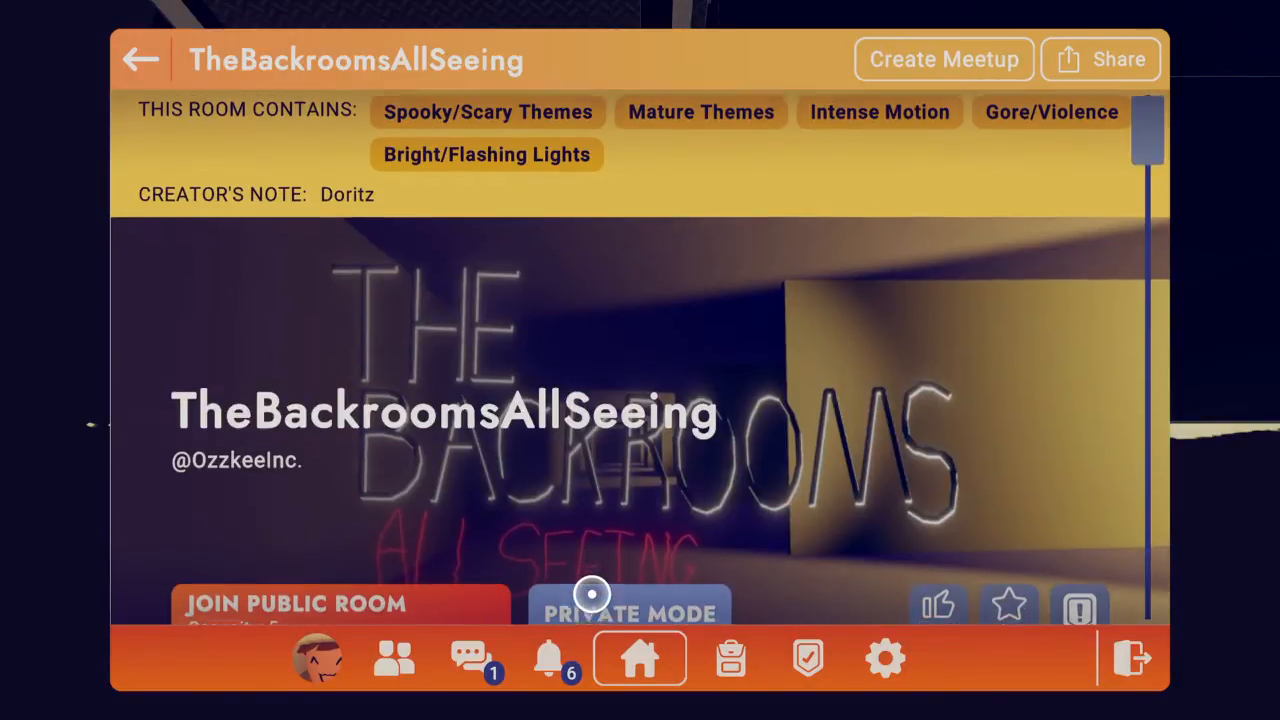
# Step: Scroll to TheBackroomsAllSeeing's Similar Rooms and page the carousel ahead
pyautogui.scroll(-3)
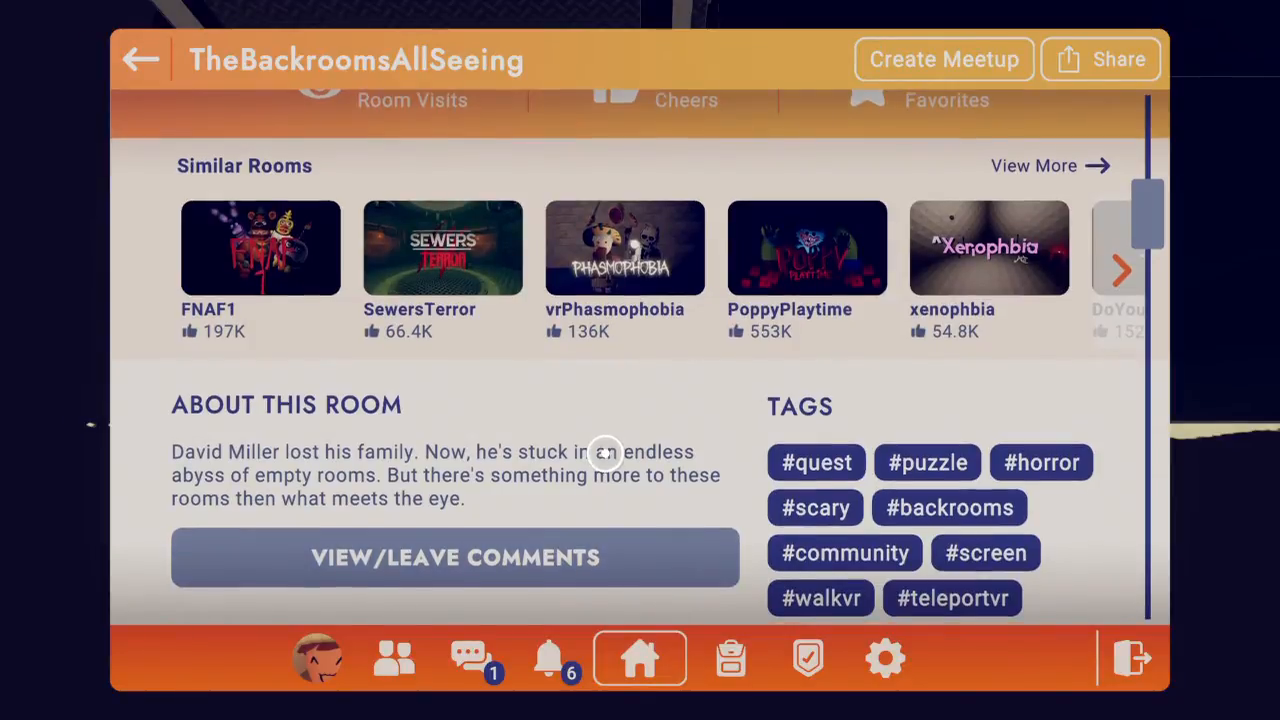
pyautogui.click(1121, 270)
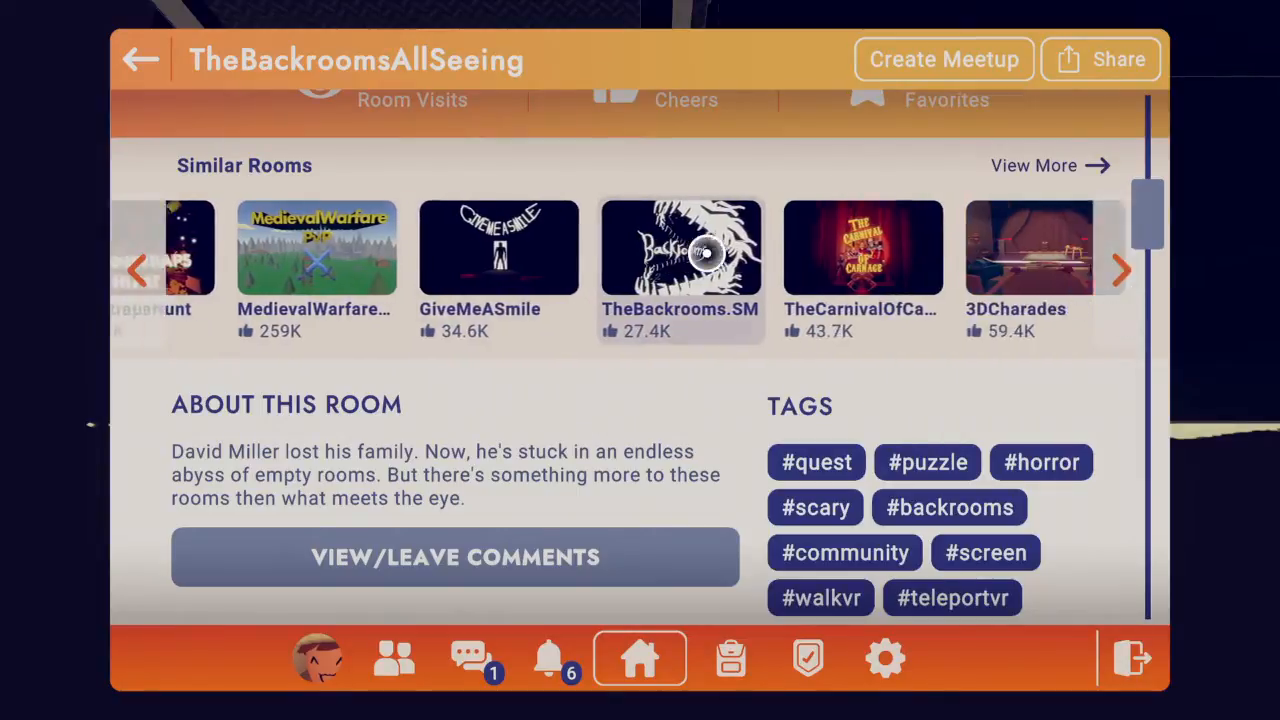
# Step: Open TheBackrooms.SM's page and page three times through its Similar Rooms carousel
pyautogui.click(680, 247)
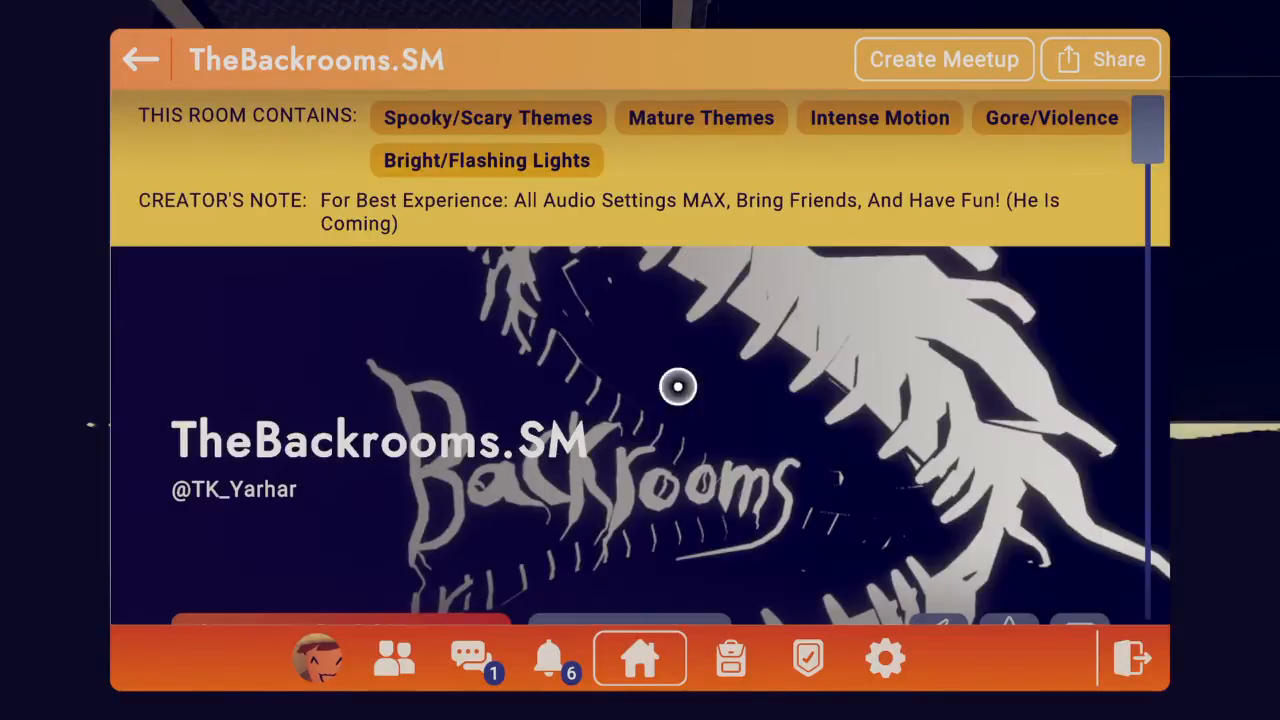
pyautogui.scroll(-3)
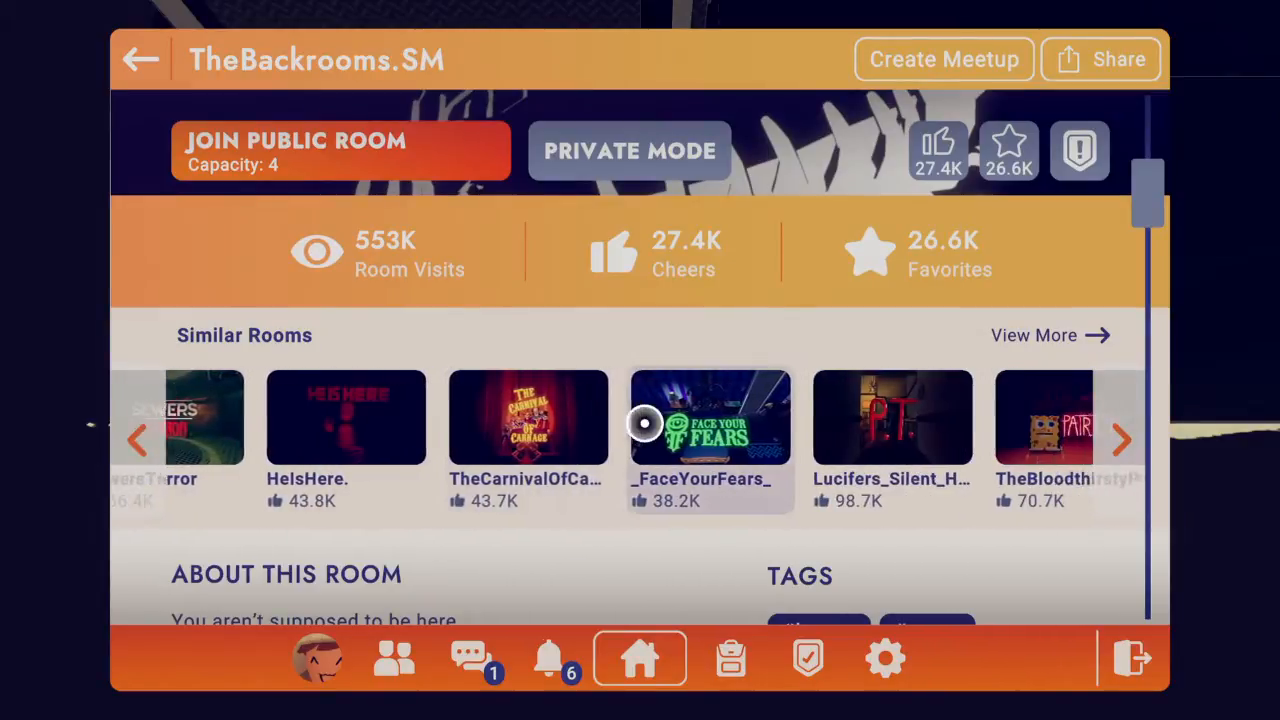
pyautogui.click(1121, 440)
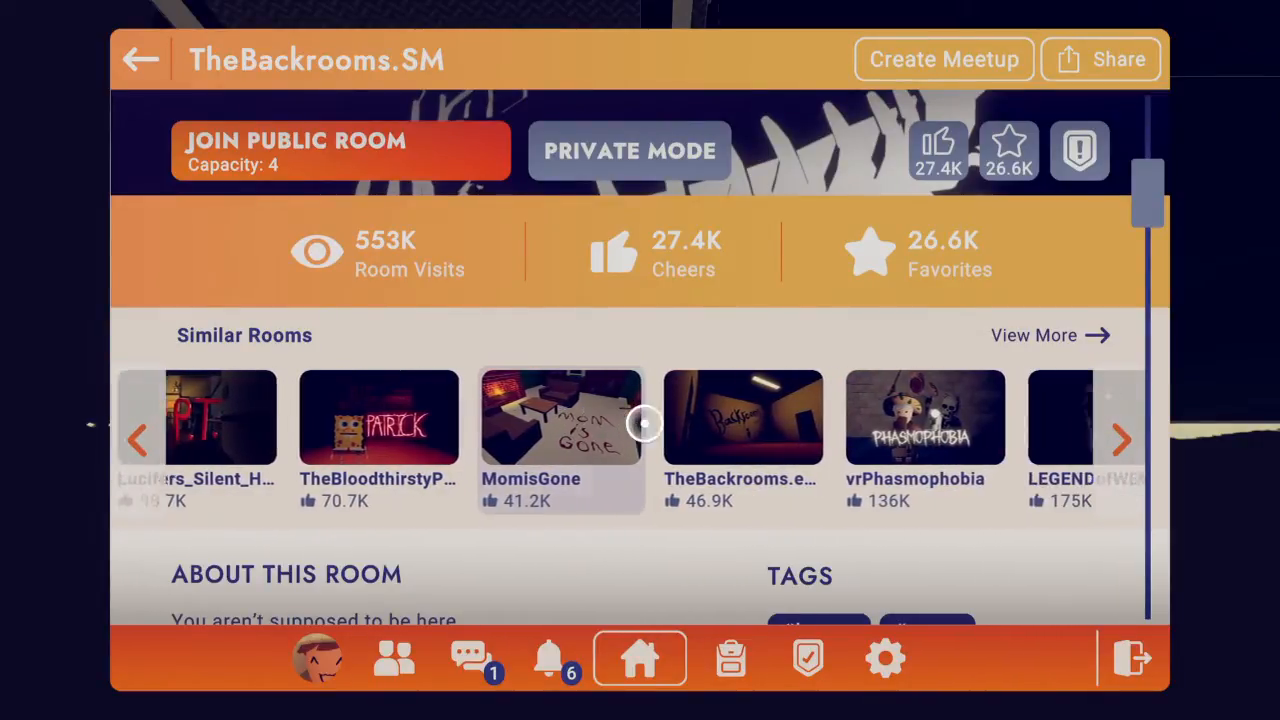
pyautogui.click(1120, 440)
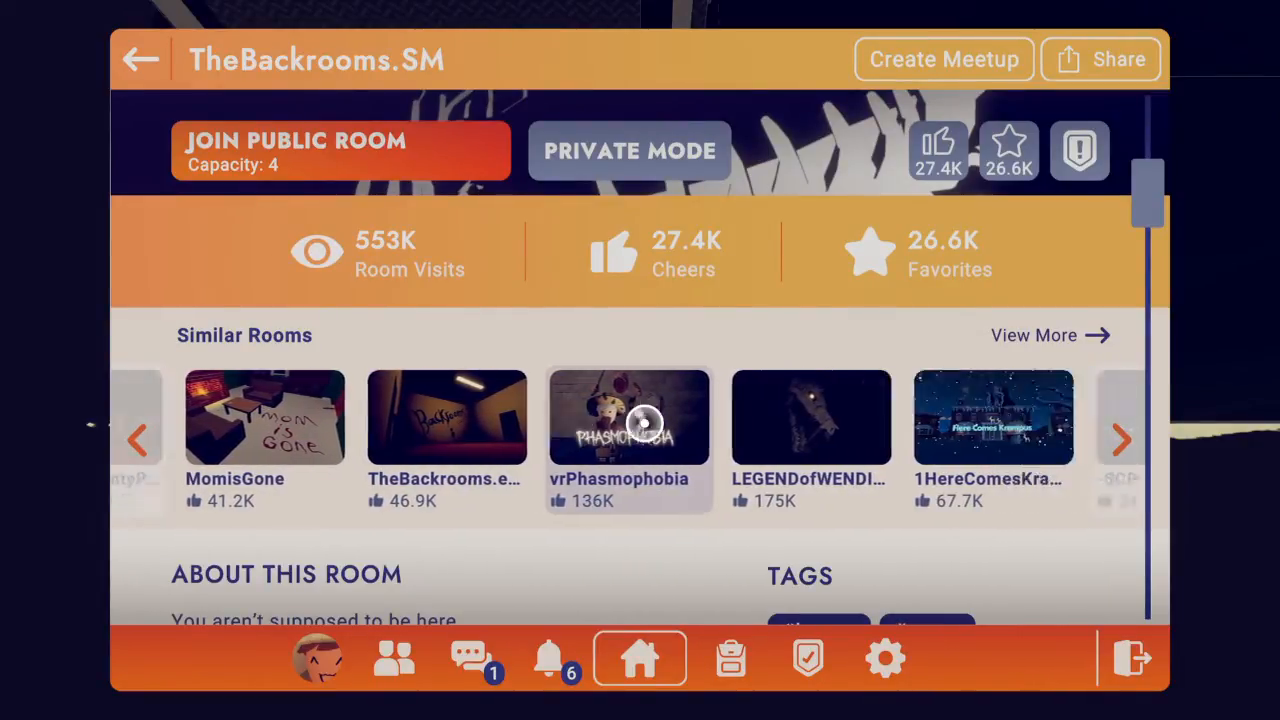
pyautogui.click(1122, 440)
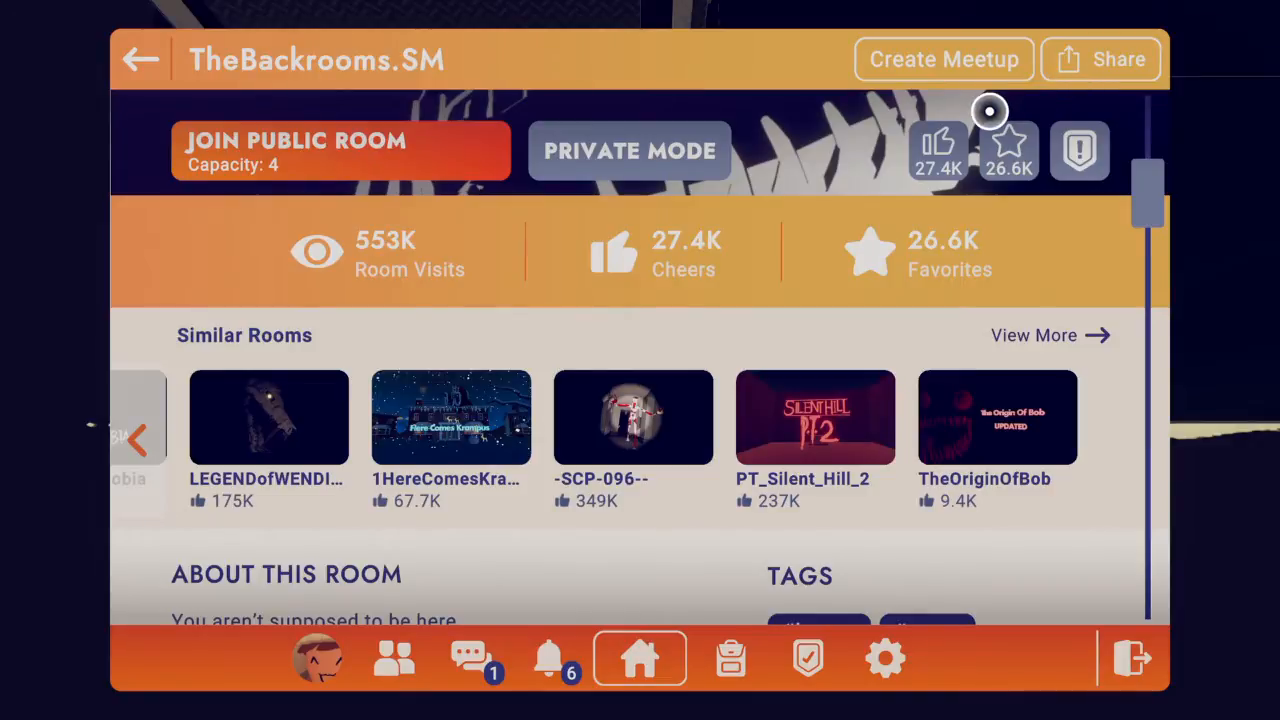
# Step: Search rooms for 'The Backrooms' and open the TheBackroomsAllSeeing-AfterMath- page
pyautogui.click(141, 58)
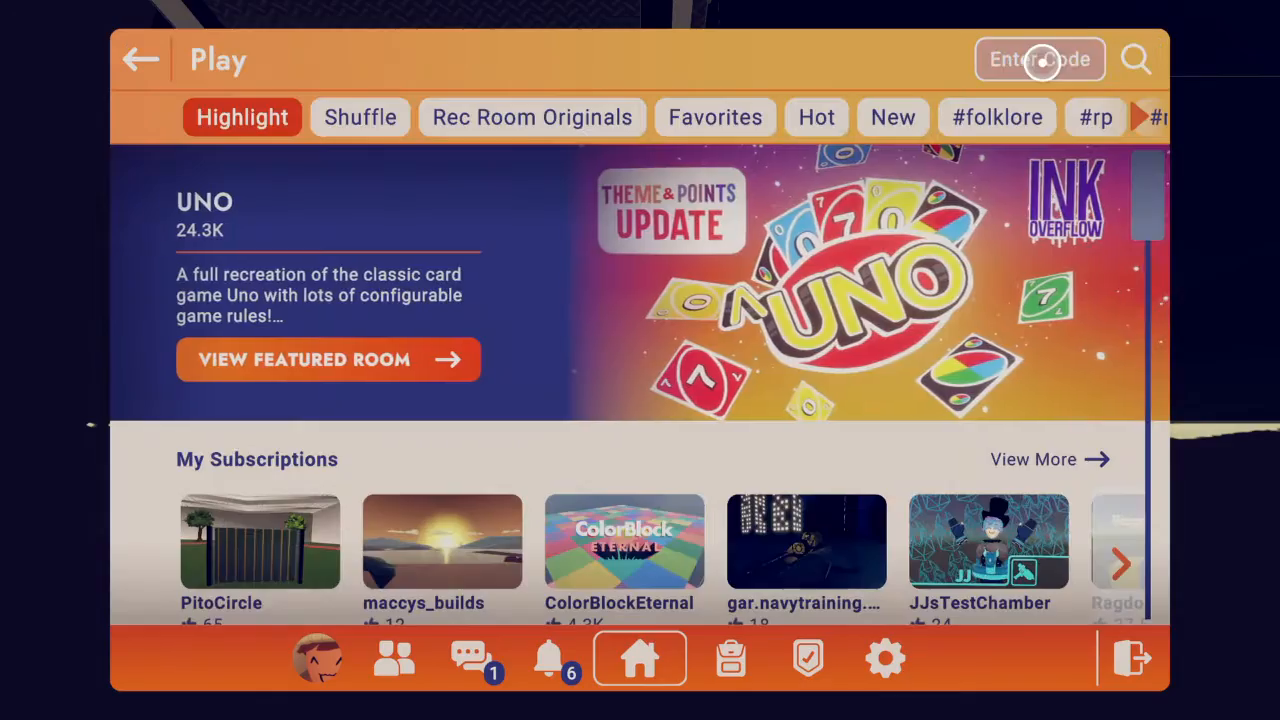
pyautogui.click(1039, 59)
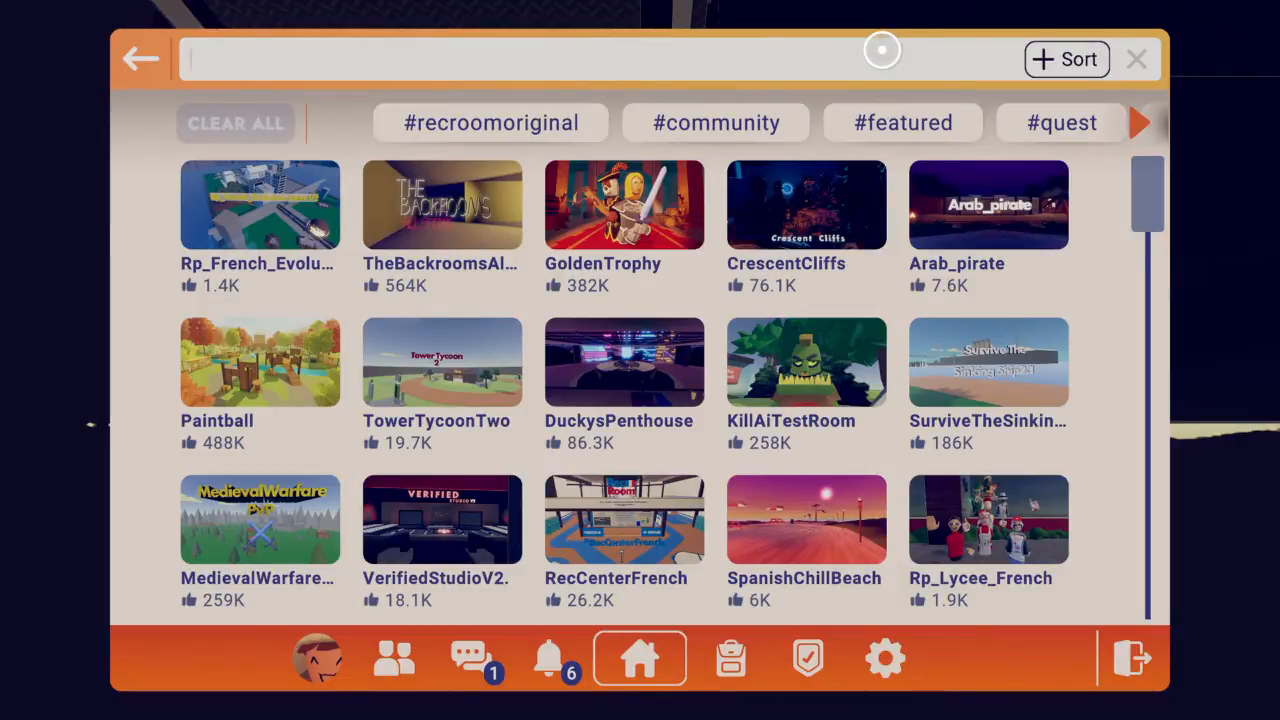
pyautogui.write('The Backrooms')
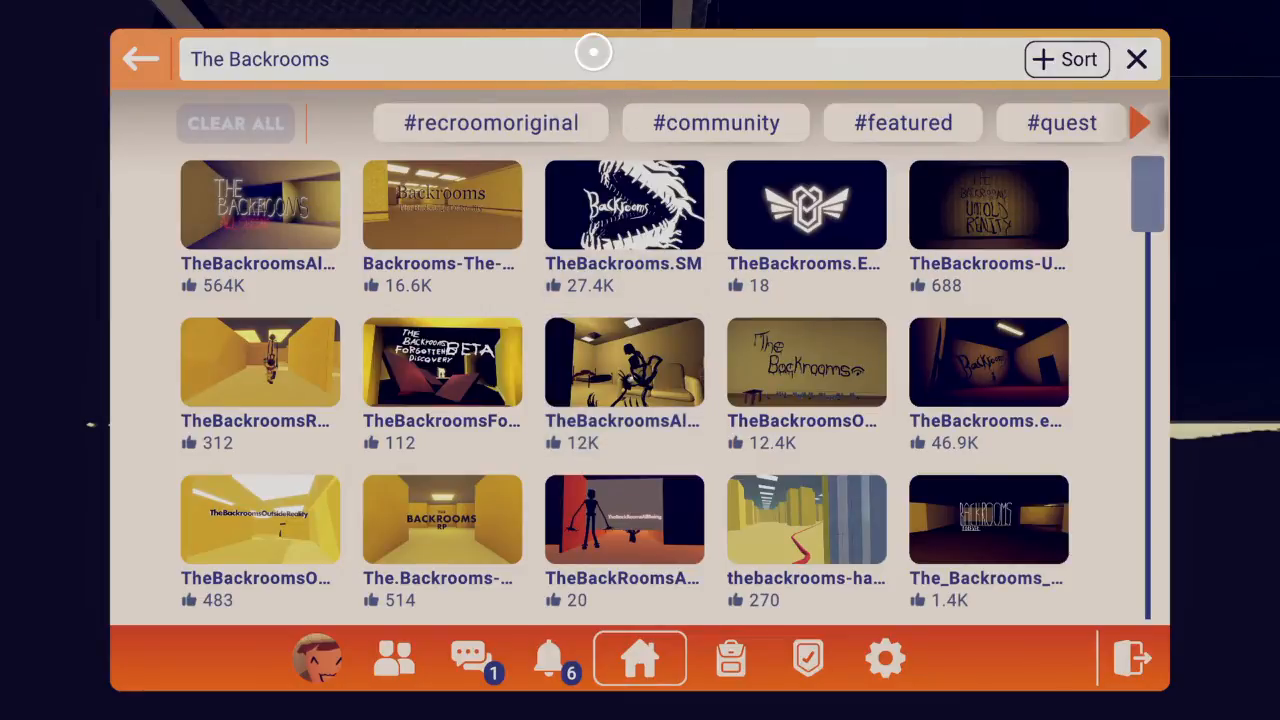
pyautogui.click(260, 205)
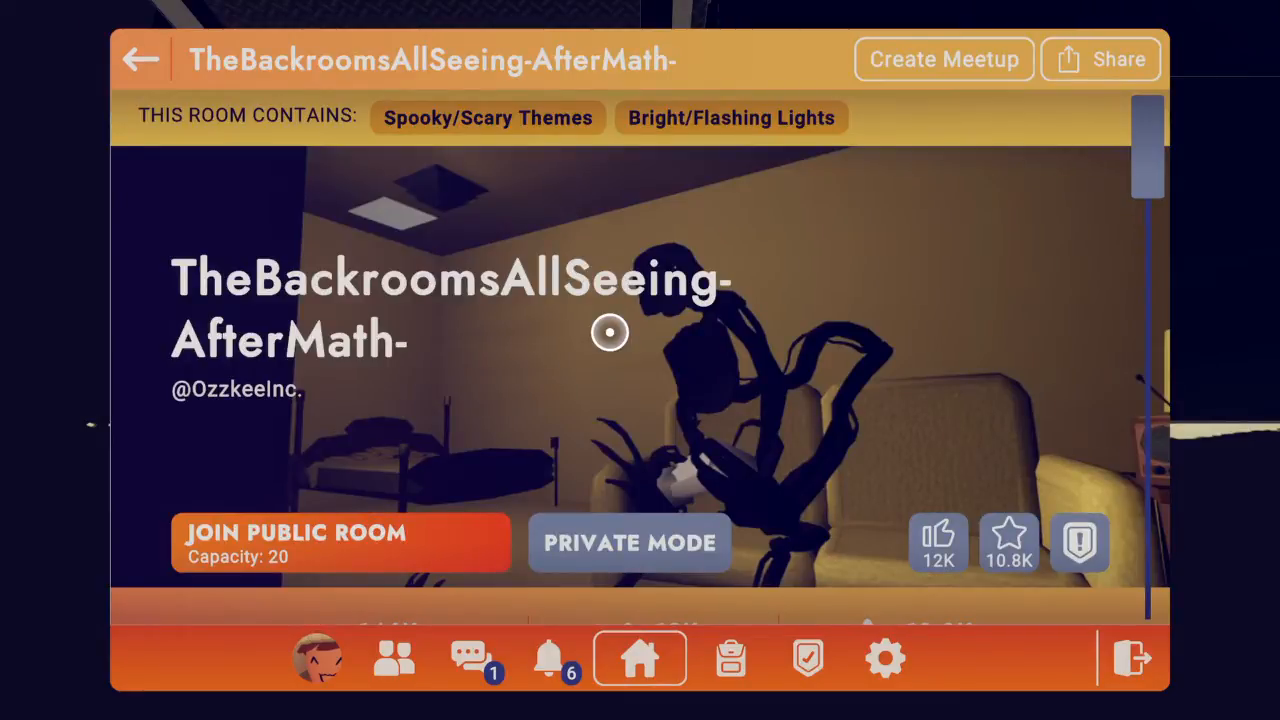
pyautogui.moveTo(620, 505)
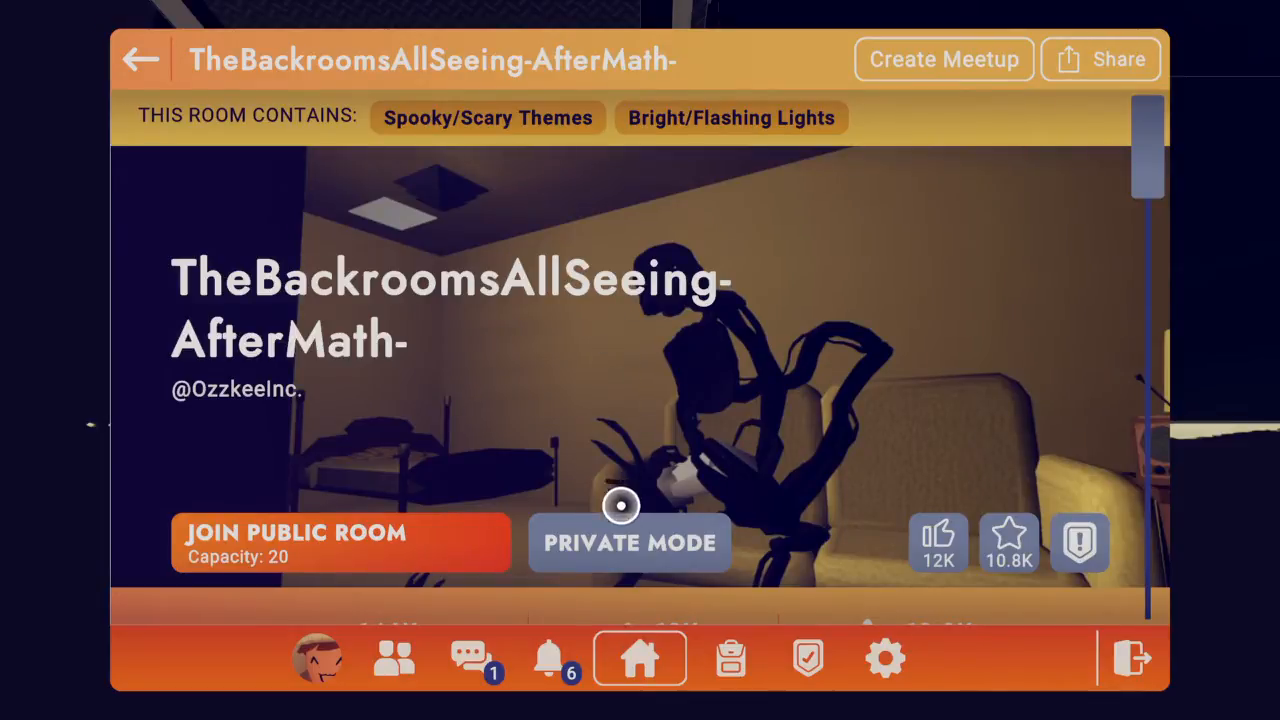
# Step: Join the room as a public room without inviting the party
pyautogui.click(341, 543)
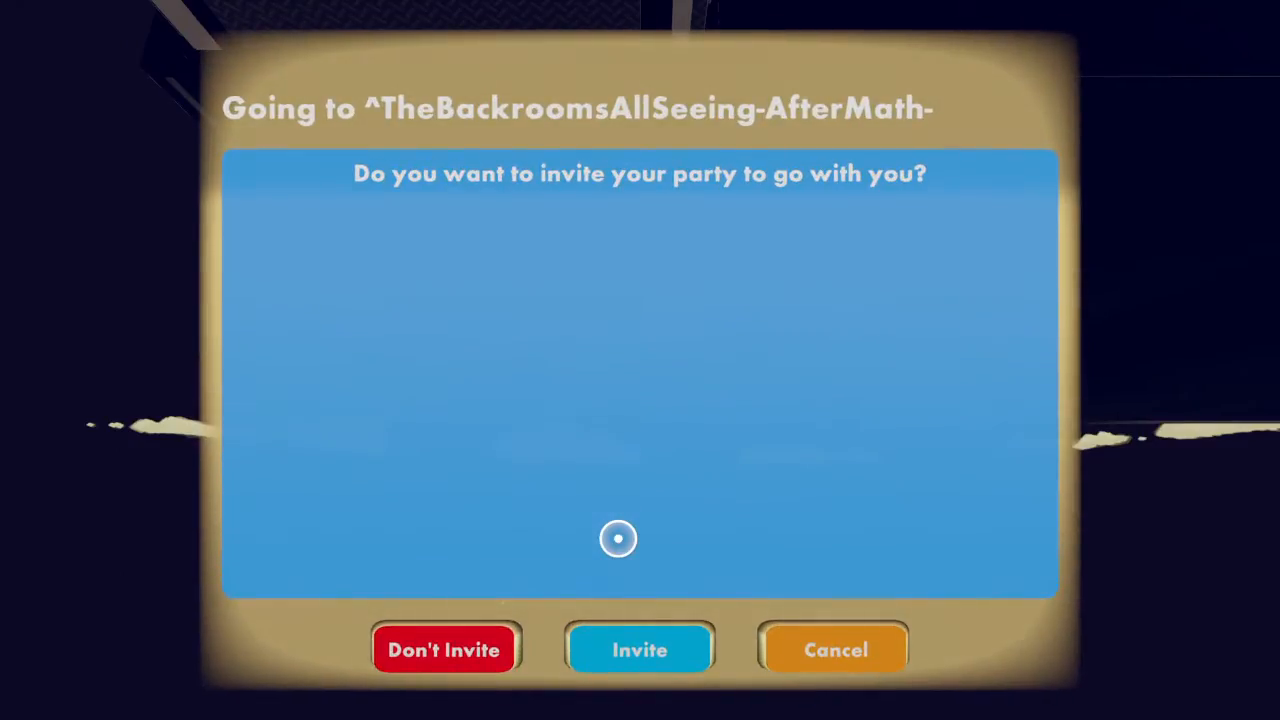
pyautogui.click(443, 649)
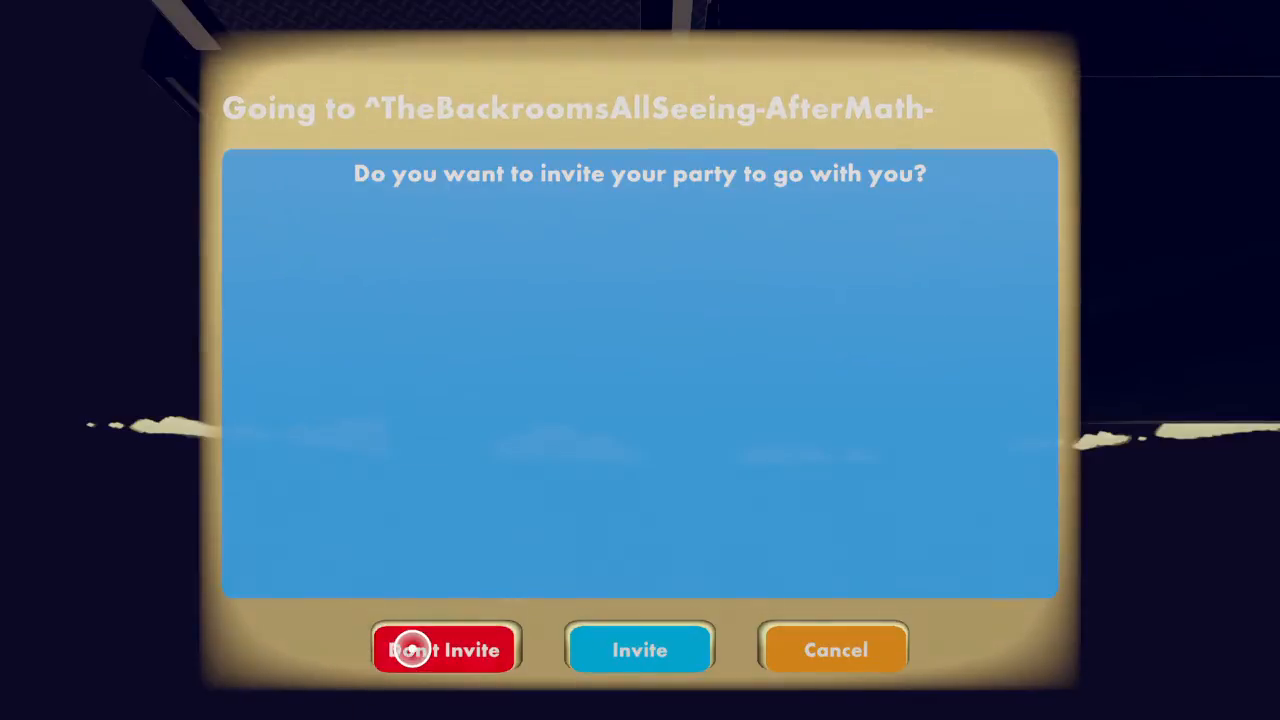
pyautogui.click(444, 649)
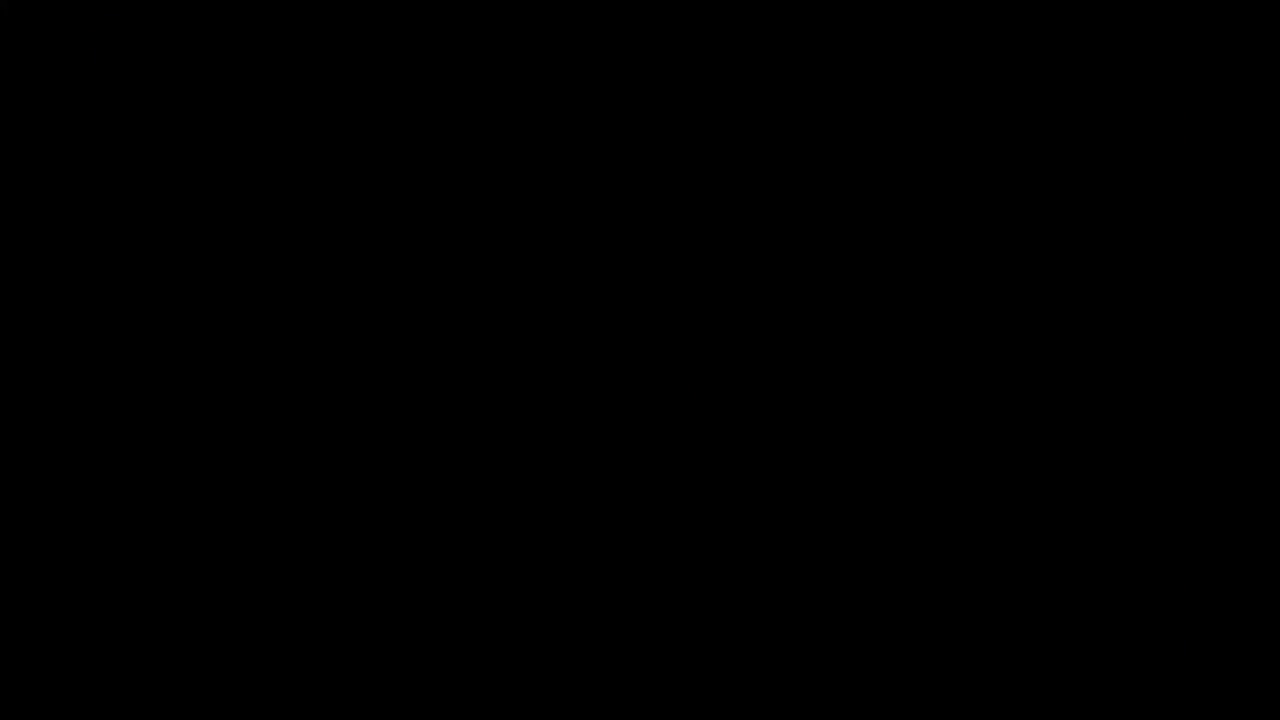